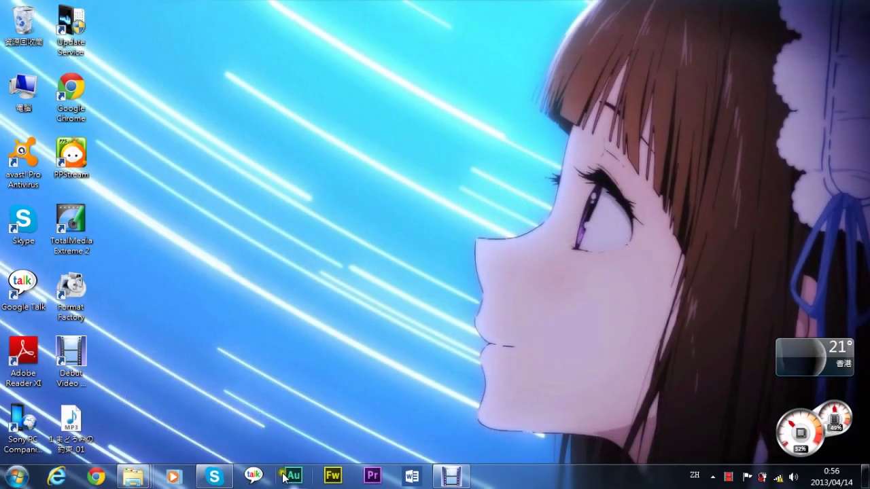
Step: Launch Adobe Audition from its taskbar icon
{"action": "left_click", "coordinate": [292, 476]}
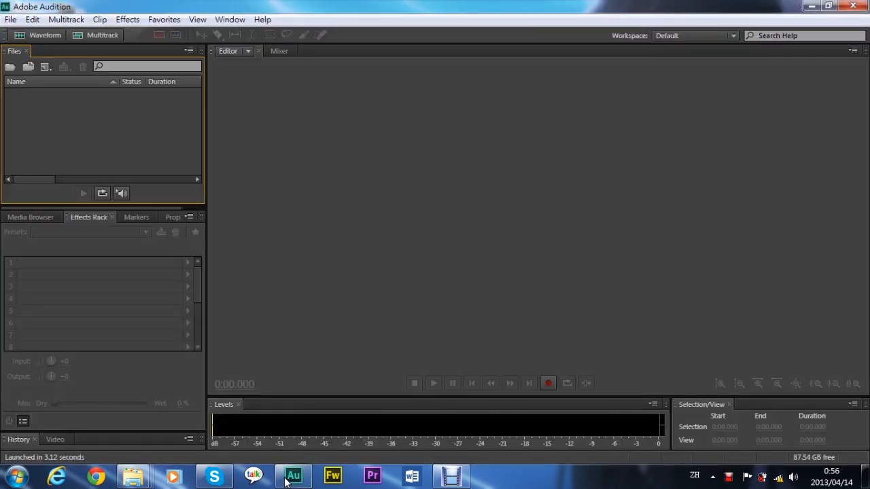
{"action": "mouse_move", "coordinate": [21, 43]}
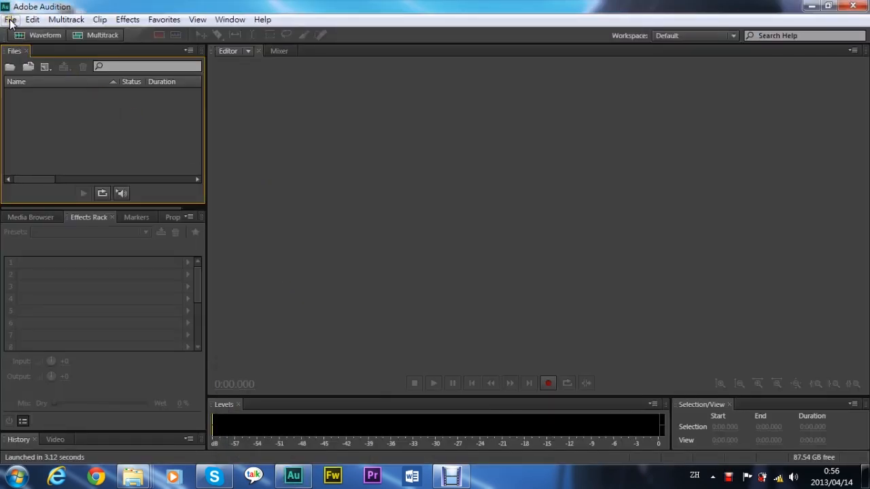
Step: Import the MP3 '1 まどろみの約束' from the song folder into the editor
{"action": "left_click", "coordinate": [11, 19]}
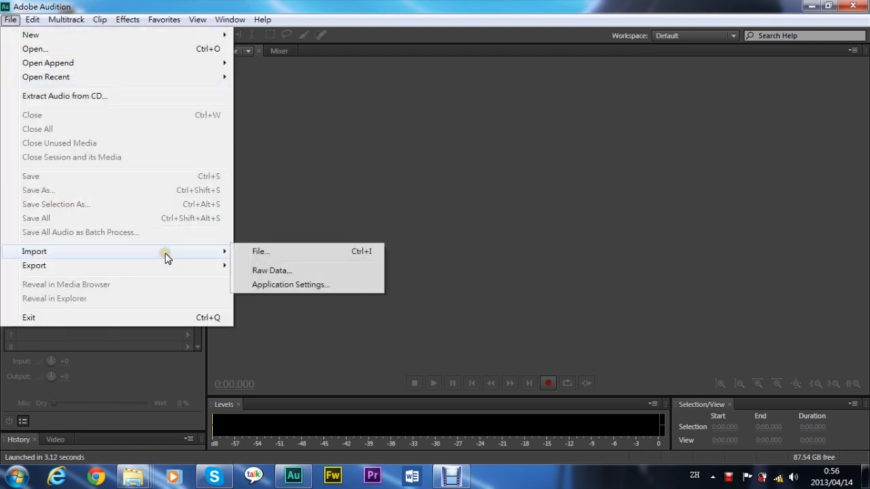
{"action": "left_click", "coordinate": [261, 250]}
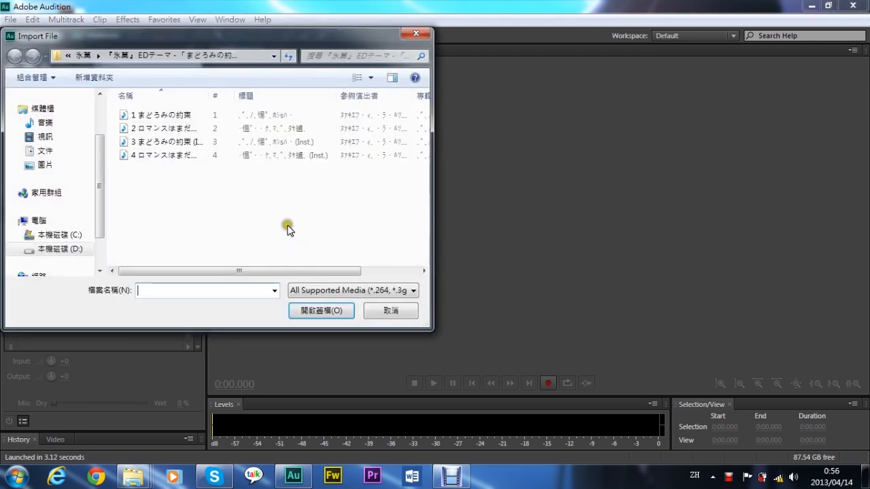
{"action": "left_click", "coordinate": [162, 115]}
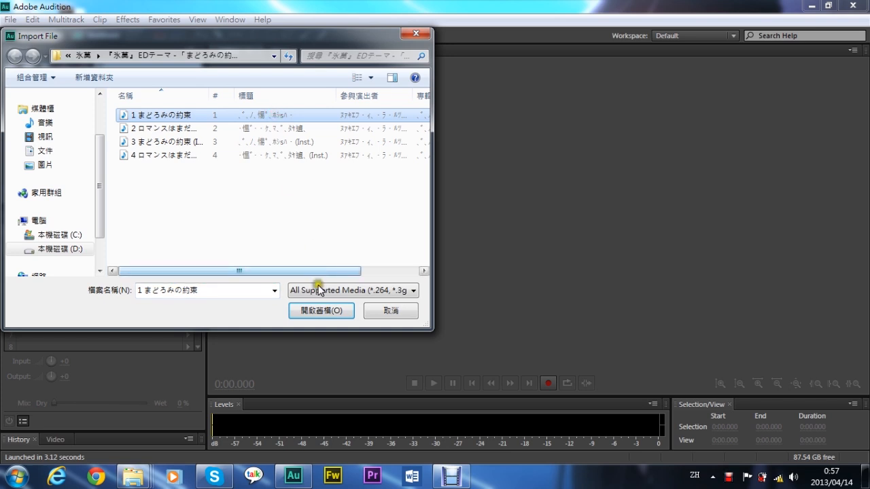
{"action": "left_click", "coordinate": [321, 311]}
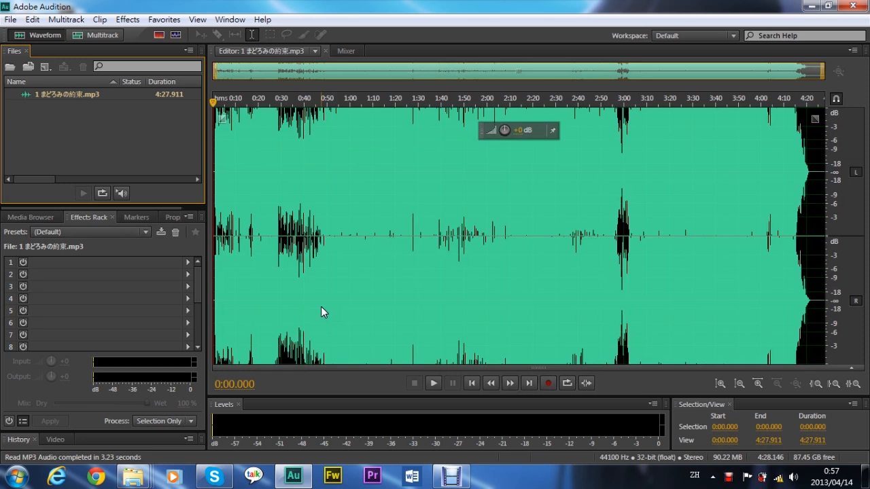
{"action": "left_click", "coordinate": [433, 383]}
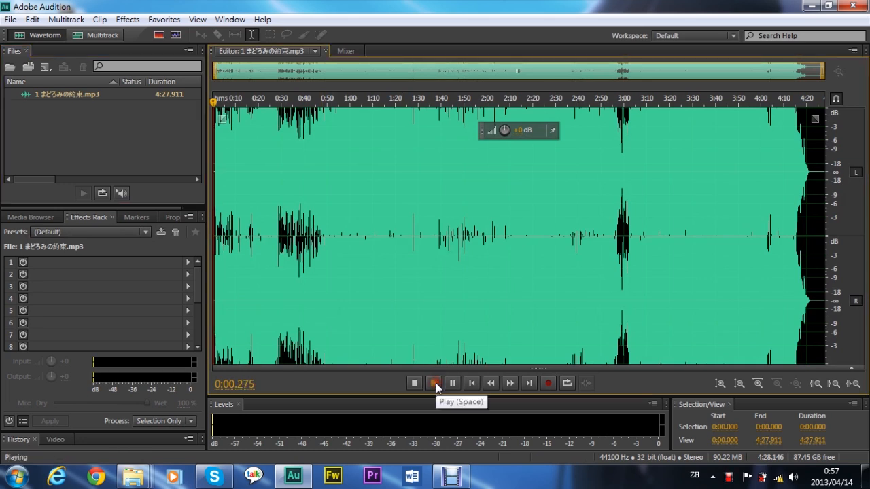
{"action": "left_click", "coordinate": [434, 384]}
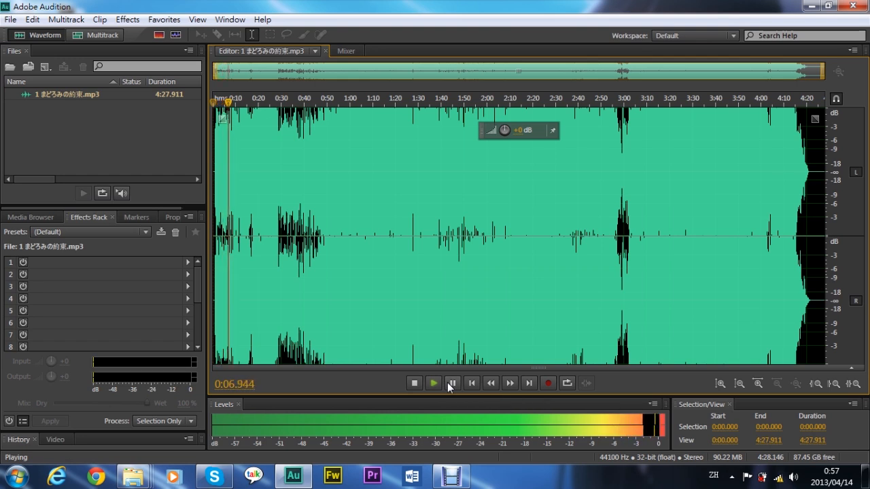
{"action": "left_click", "coordinate": [452, 384]}
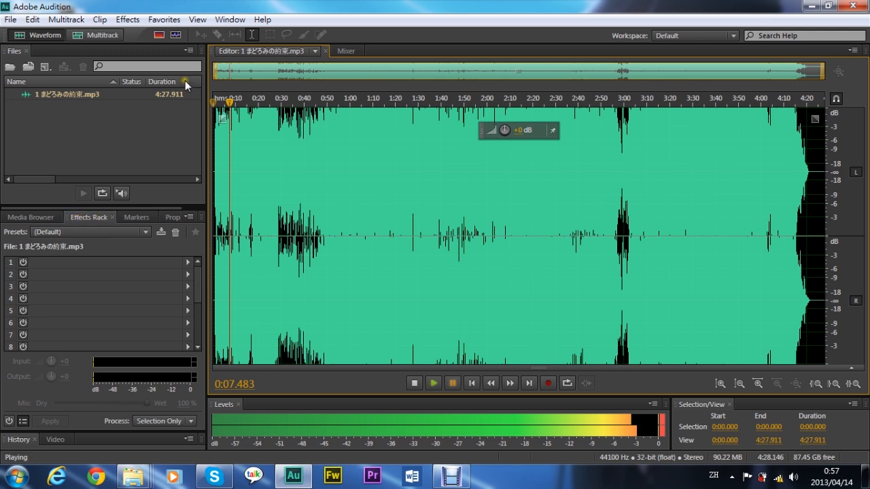
Step: Insert Stereo Imagery > Center Channel Extractor into effects rack slot 1, accepting the playback warning
{"action": "left_click", "coordinate": [230, 19]}
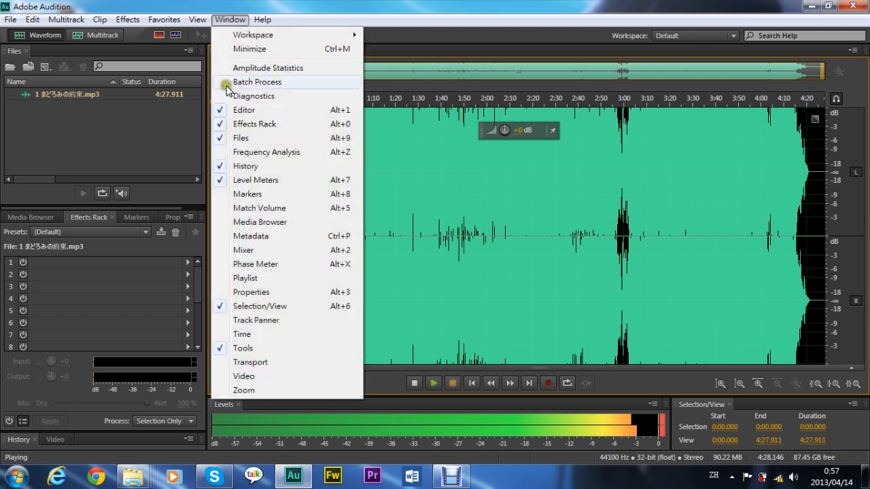
{"action": "mouse_move", "coordinate": [282, 129]}
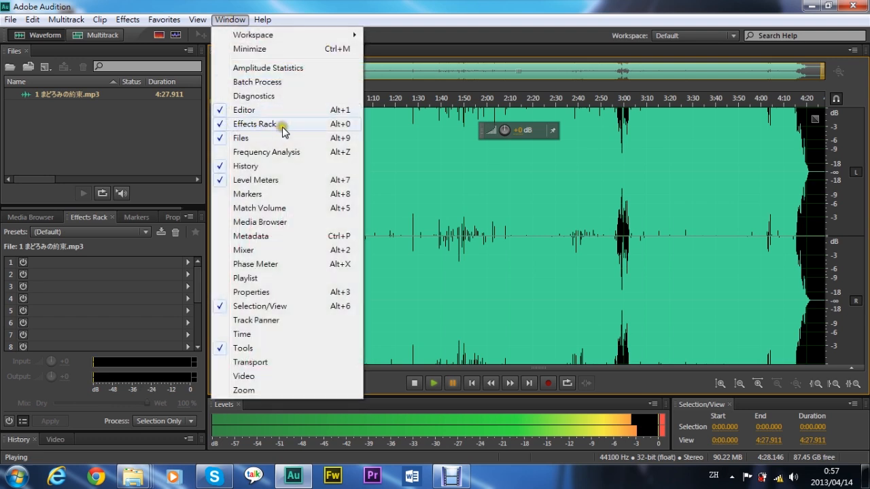
{"action": "left_click", "coordinate": [243, 110]}
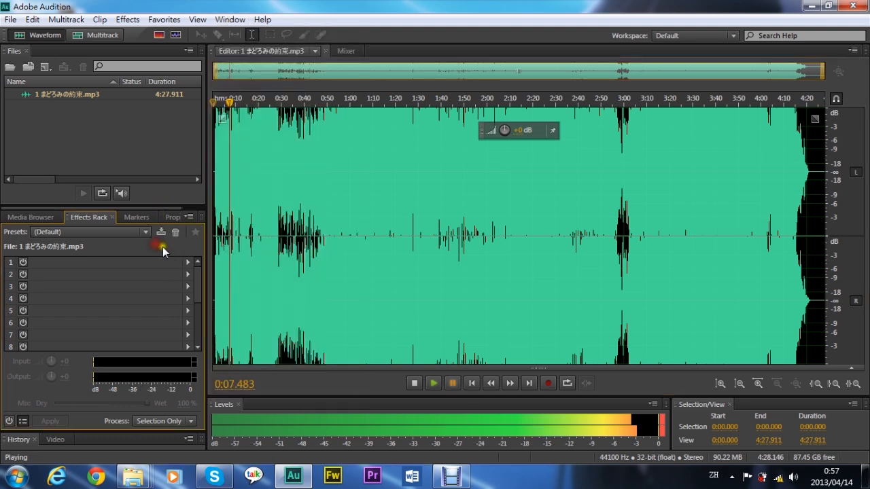
{"action": "left_click", "coordinate": [189, 261]}
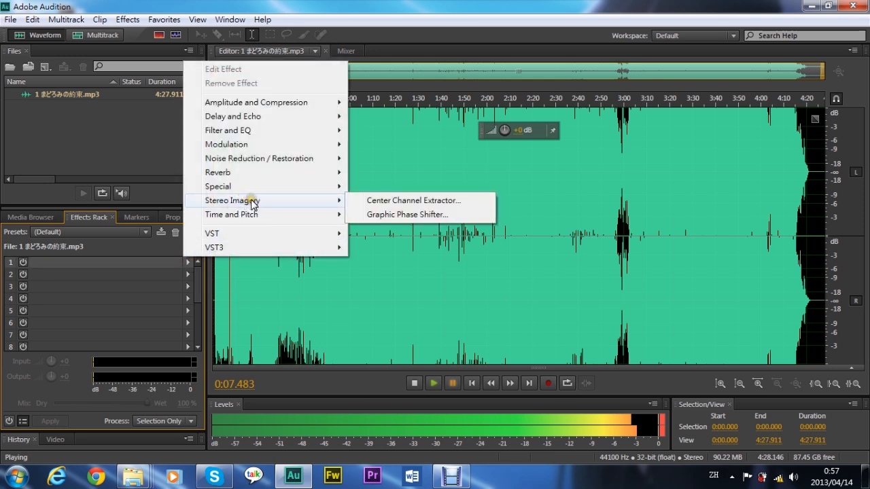
{"action": "mouse_move", "coordinate": [246, 202]}
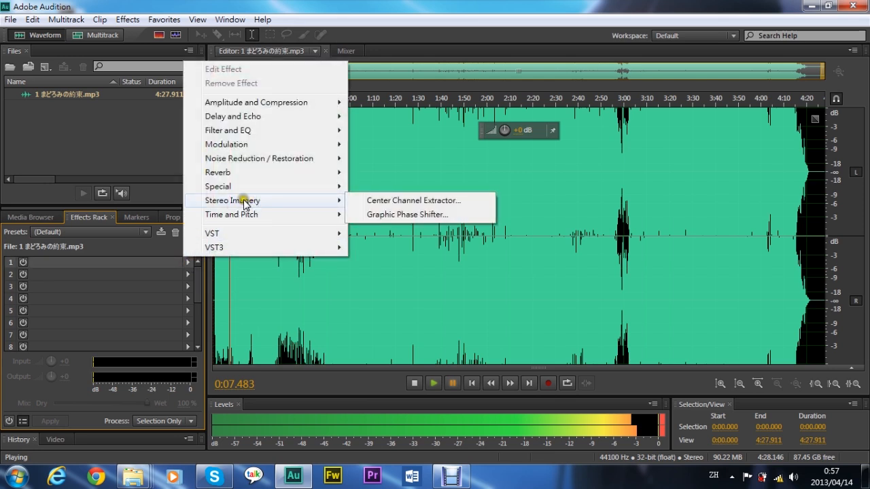
{"action": "mouse_move", "coordinate": [329, 201]}
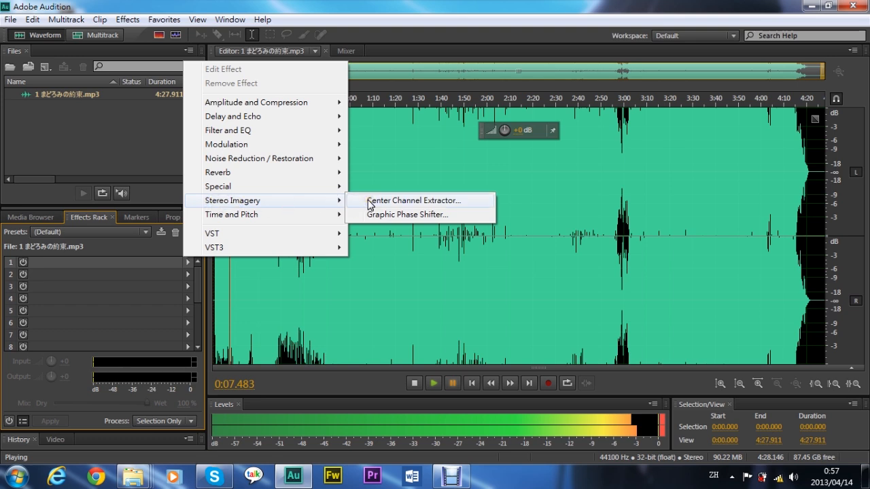
{"action": "left_click", "coordinate": [415, 200]}
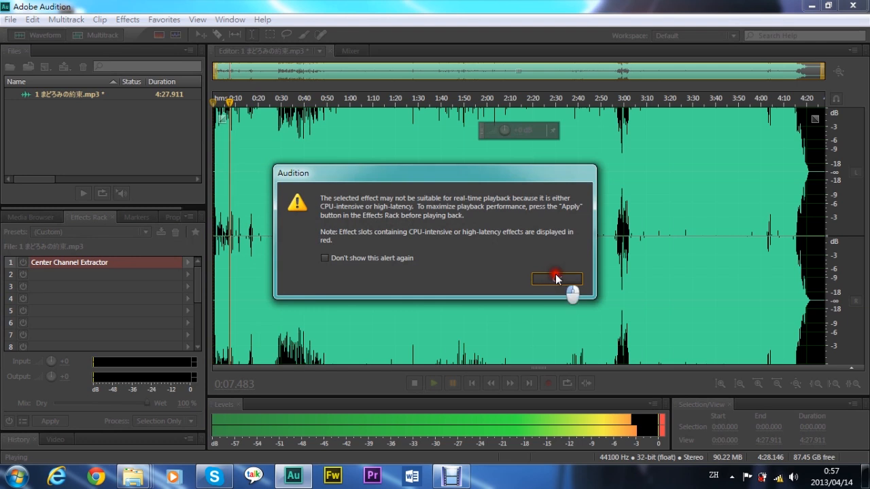
{"action": "left_click", "coordinate": [556, 279]}
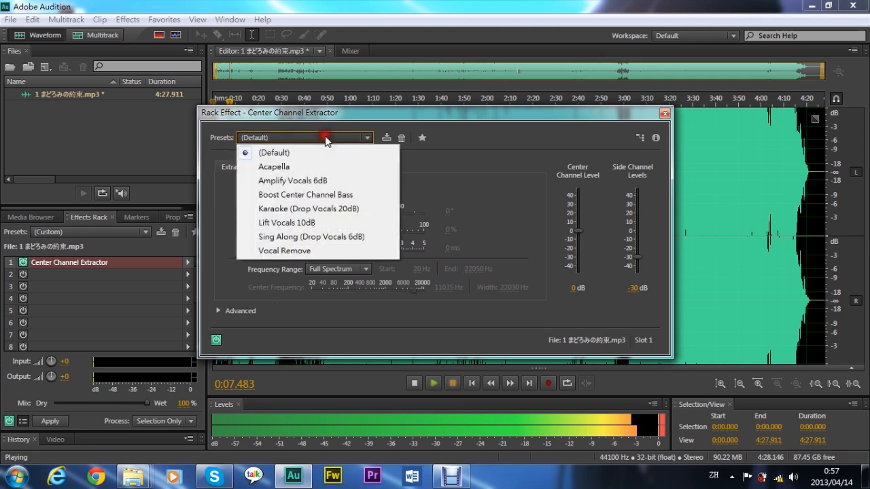
{"action": "mouse_move", "coordinate": [284, 250]}
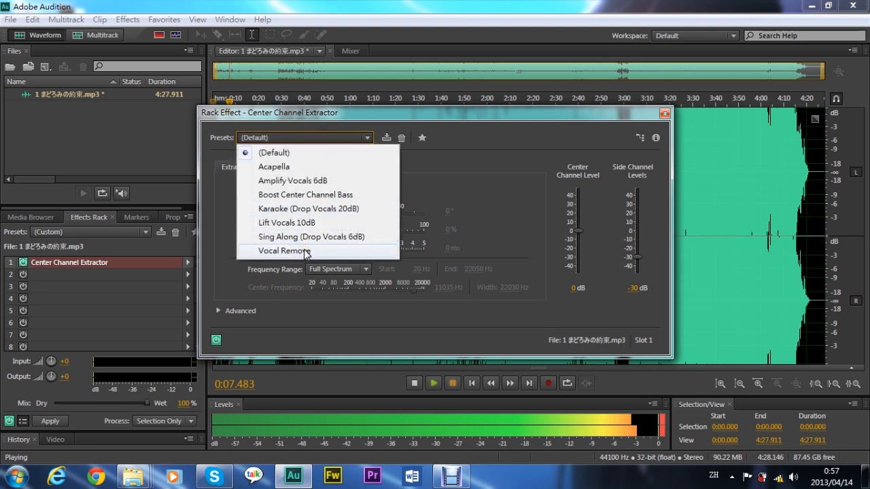
Step: Apply the Vocal Remove preset to the Center Channel Extractor and close its settings
{"action": "left_click", "coordinate": [283, 250]}
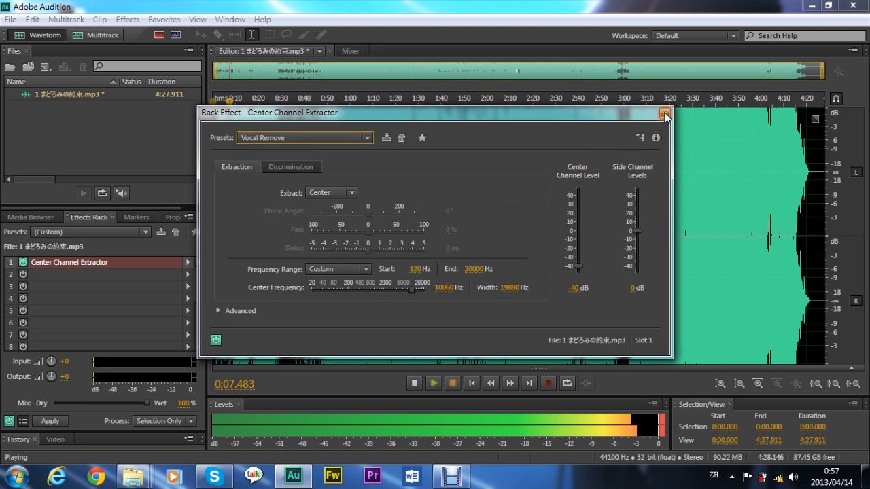
{"action": "mouse_move", "coordinate": [665, 113]}
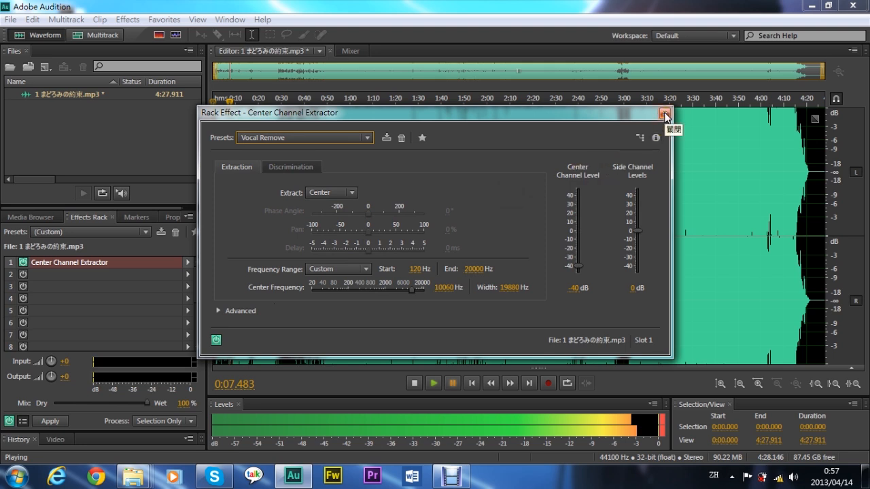
{"action": "left_click", "coordinate": [664, 113]}
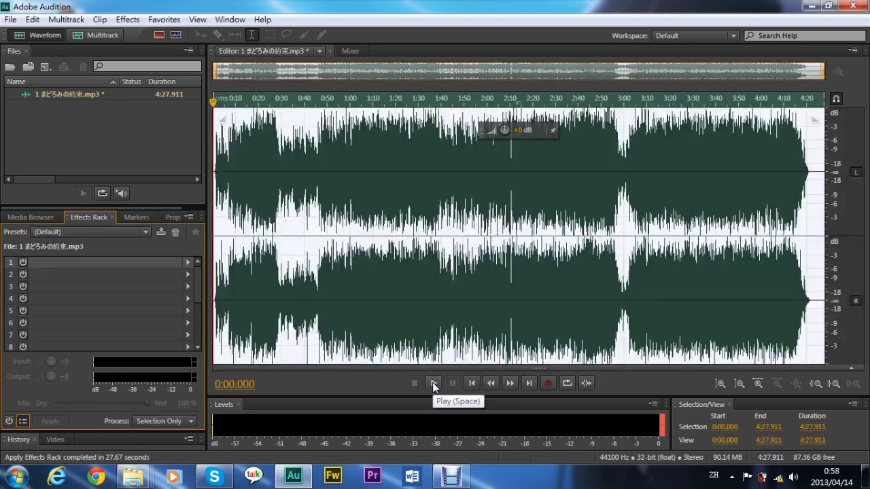
Step: Play back the vocal-removed song briefly, then pause it
{"action": "left_click", "coordinate": [434, 383]}
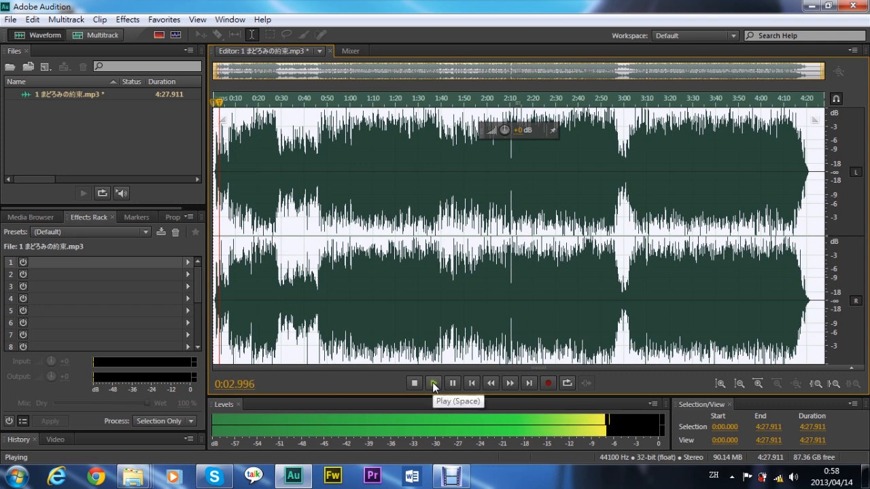
{"action": "left_click", "coordinate": [433, 383]}
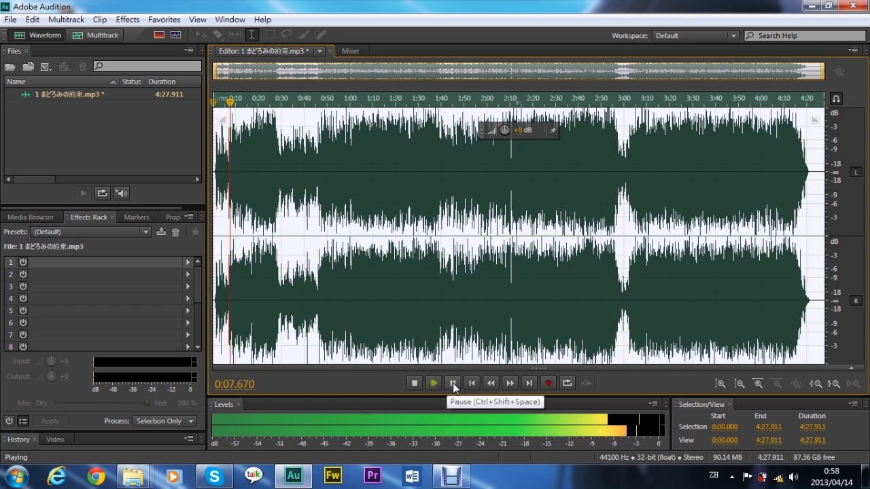
{"action": "left_click", "coordinate": [454, 383]}
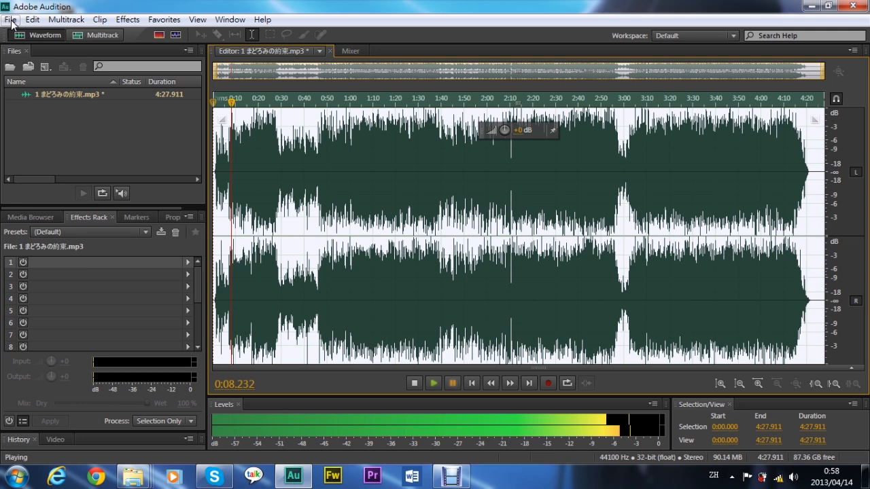
Step: Export the song to the Desktop as '1 まどろみの約束_01.mp3' at 192 Kbps, confirming warnings
{"action": "left_click", "coordinate": [10, 19]}
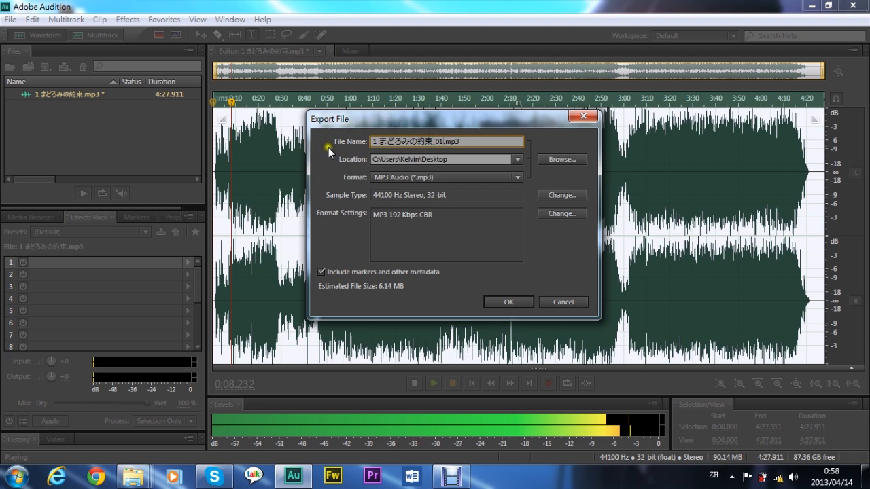
{"action": "mouse_move", "coordinate": [333, 168]}
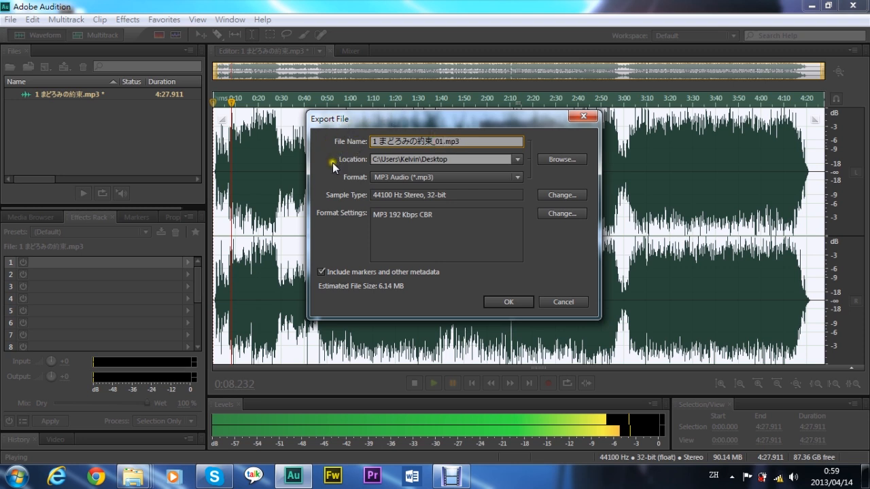
{"action": "mouse_move", "coordinate": [360, 172]}
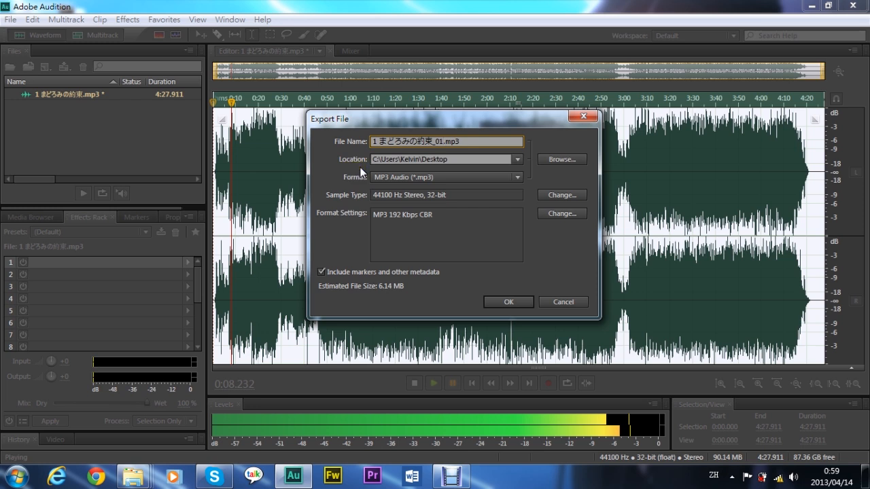
{"action": "mouse_move", "coordinate": [350, 185]}
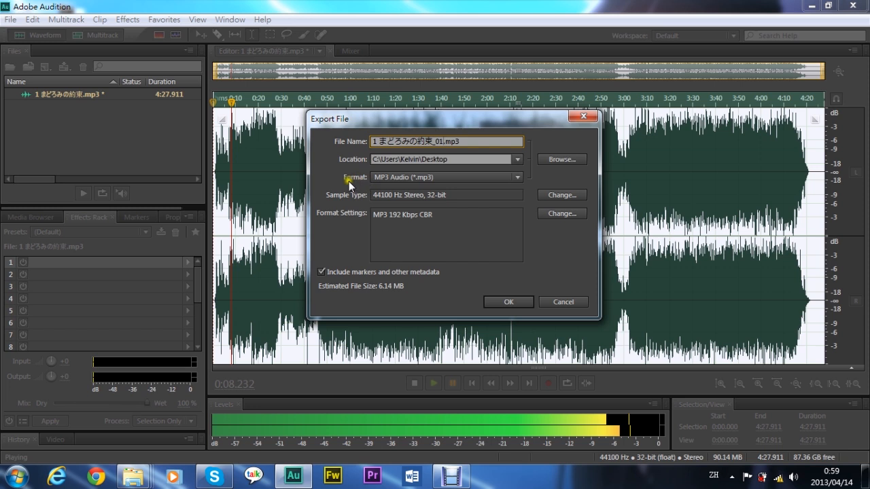
{"action": "mouse_move", "coordinate": [447, 210]}
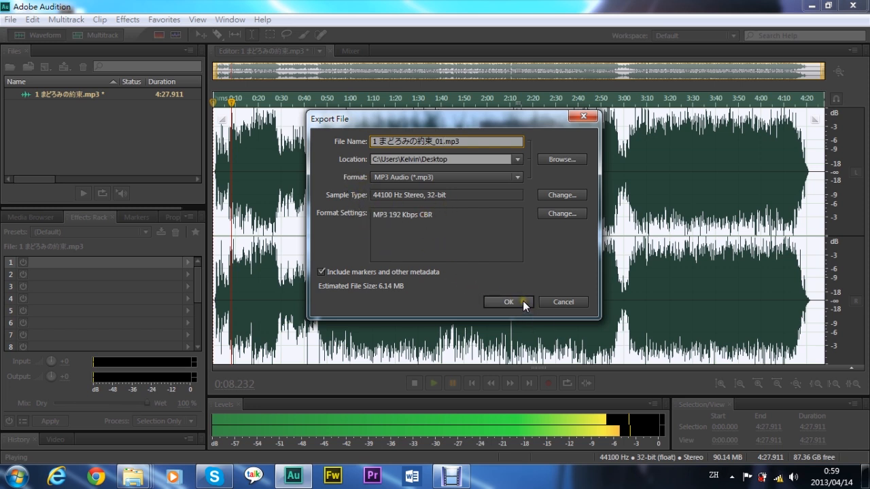
{"action": "left_click", "coordinate": [509, 302]}
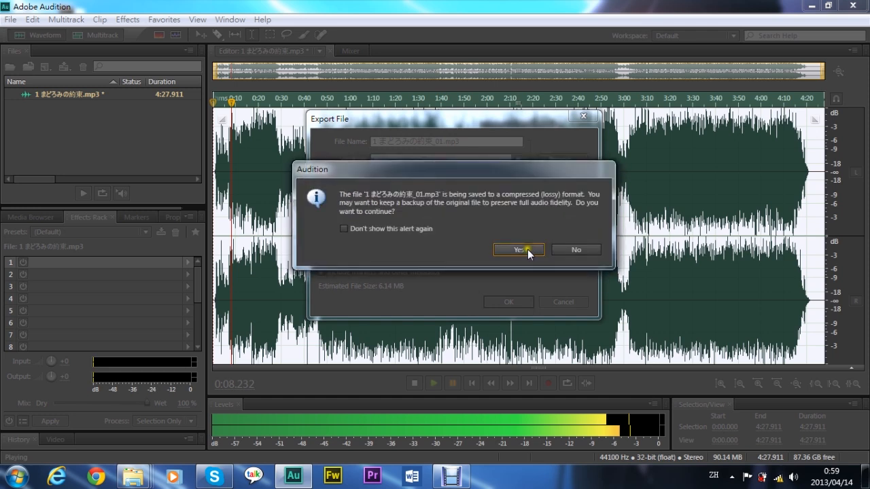
{"action": "left_click", "coordinate": [518, 250]}
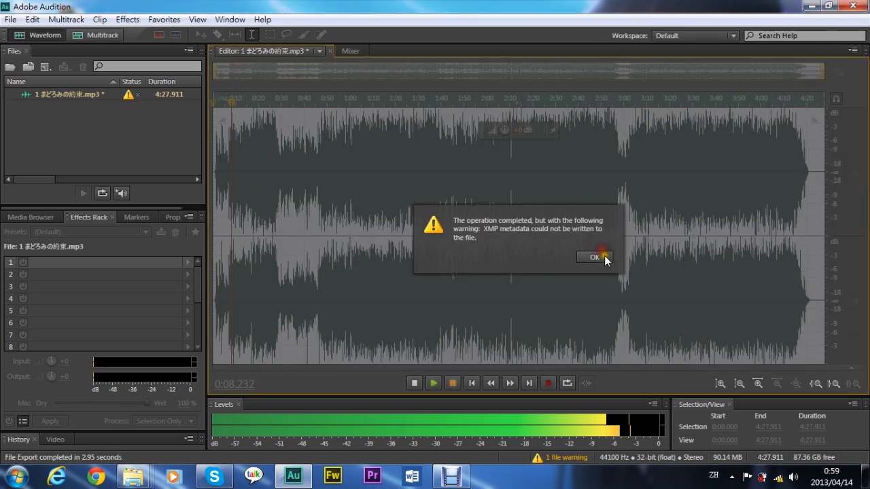
{"action": "left_click", "coordinate": [593, 257]}
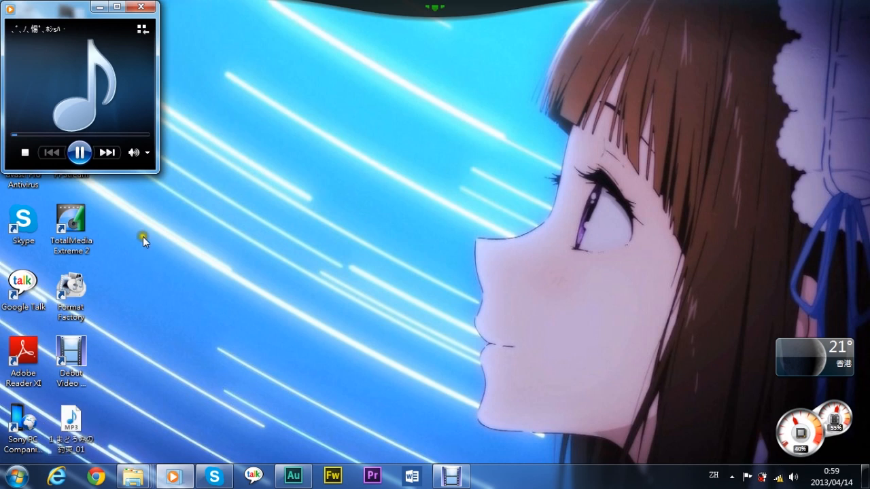
{"action": "mouse_move", "coordinate": [132, 218]}
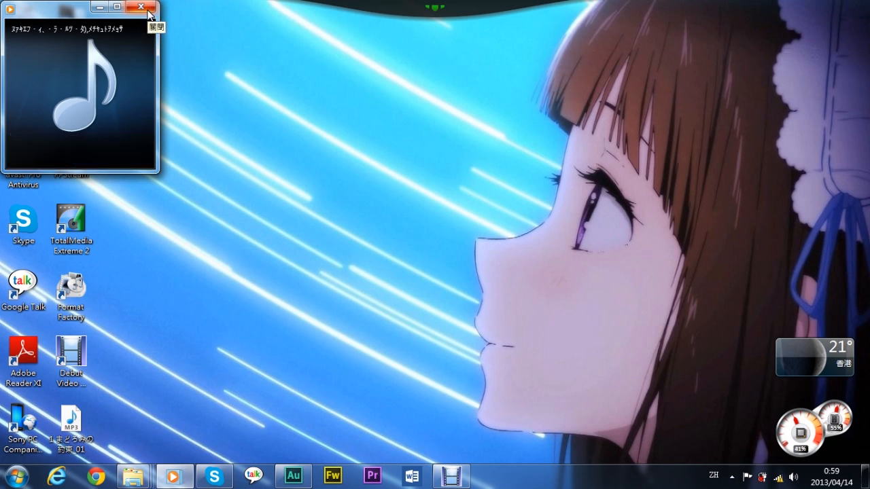
Step: Close Windows Media Player after the exported track plays and return to Audition
{"action": "left_click", "coordinate": [140, 6]}
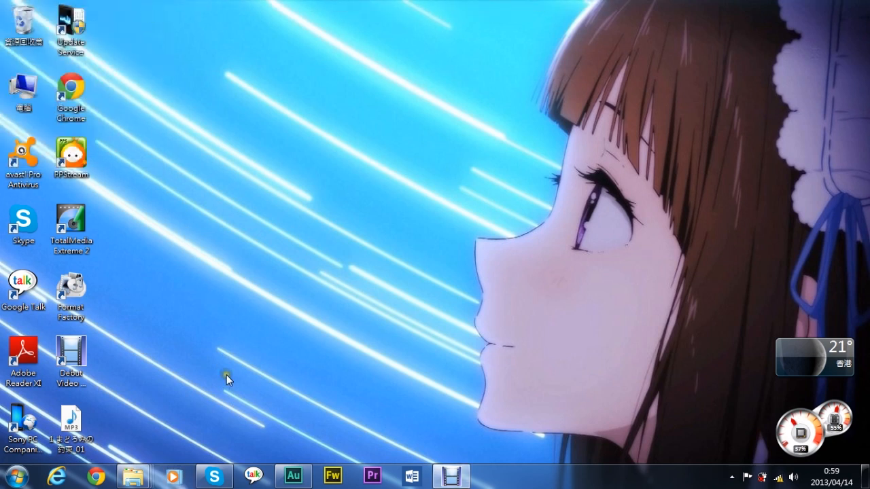
{"action": "left_click", "coordinate": [293, 475]}
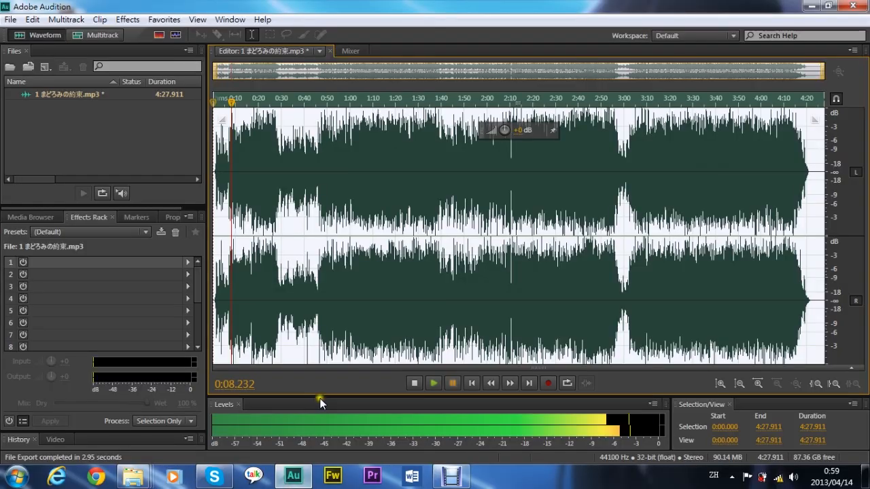
{"action": "mouse_move", "coordinate": [321, 403]}
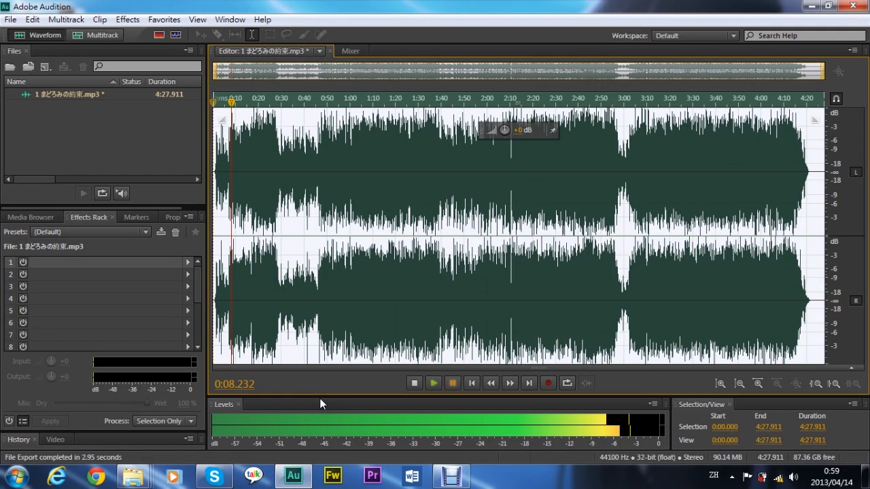
{"action": "mouse_move", "coordinate": [666, 74]}
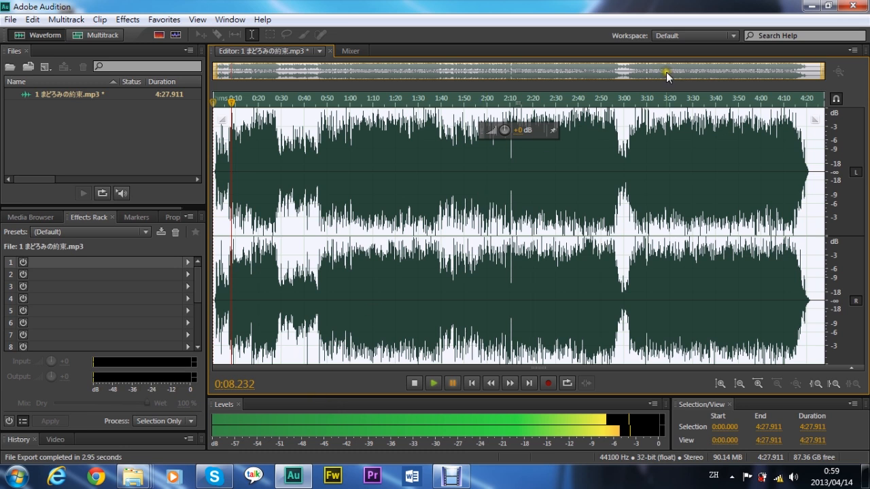
{"action": "mouse_move", "coordinate": [863, 11]}
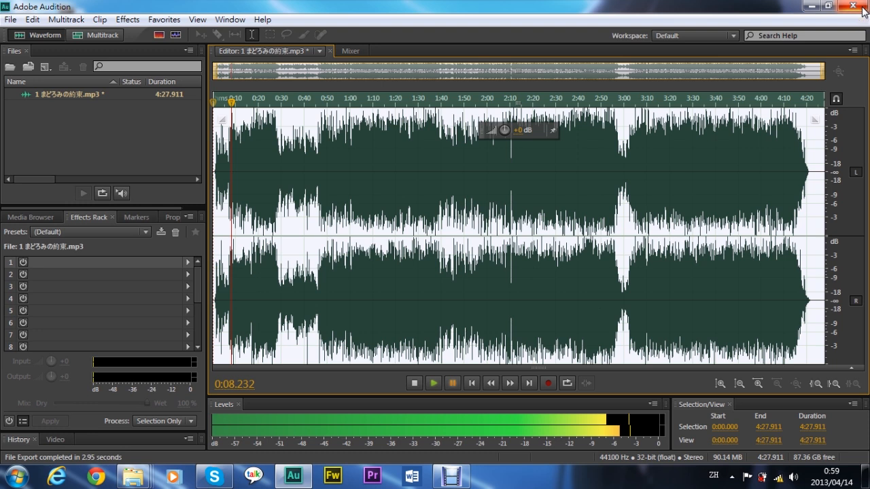
Step: Close the Audition window to begin quitting
{"action": "left_click", "coordinate": [854, 7]}
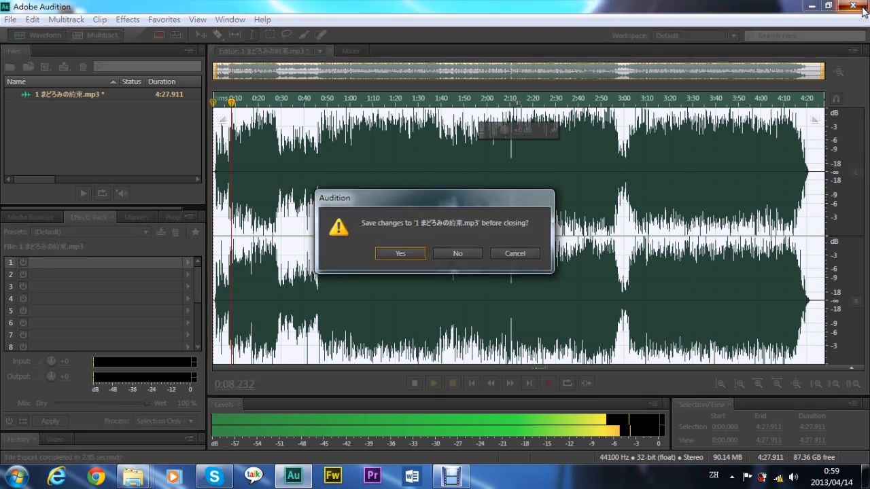
{"action": "mouse_move", "coordinate": [383, 232]}
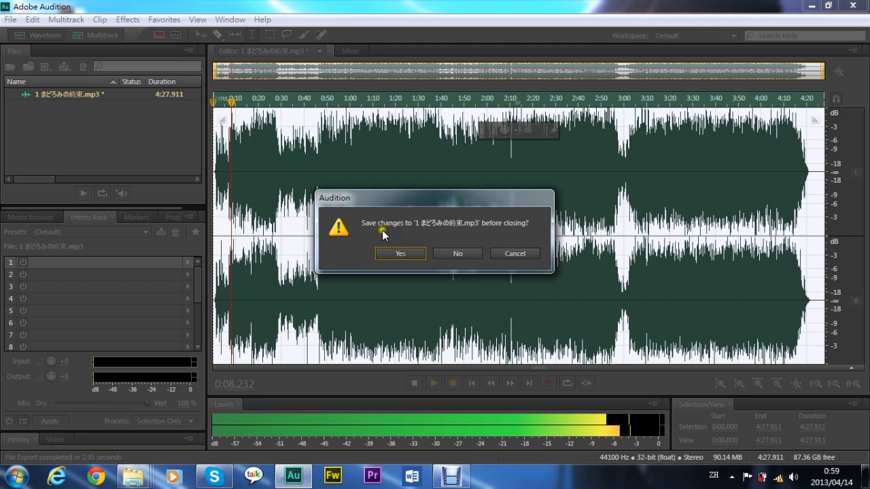
{"action": "mouse_move", "coordinate": [369, 238]}
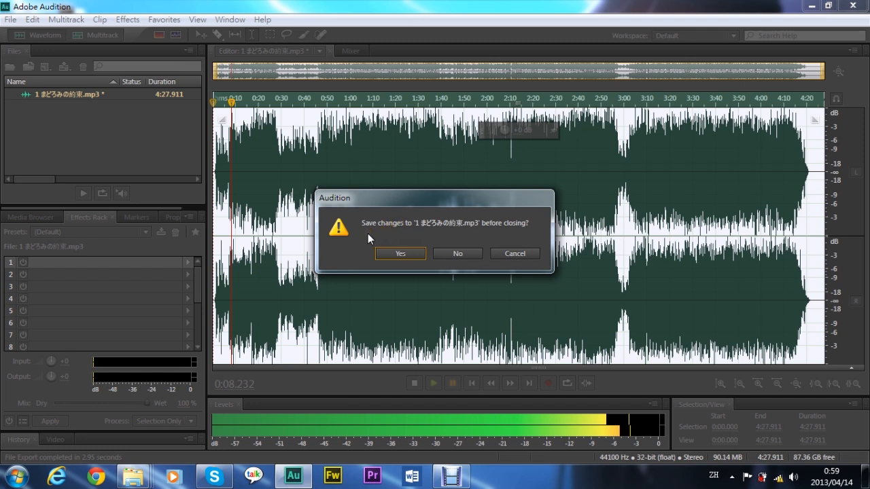
{"action": "mouse_move", "coordinate": [510, 236]}
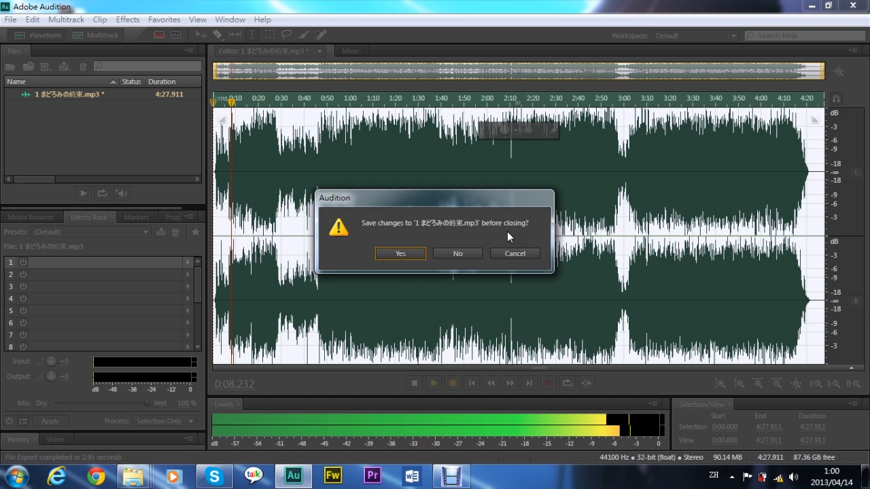
{"action": "mouse_move", "coordinate": [458, 254]}
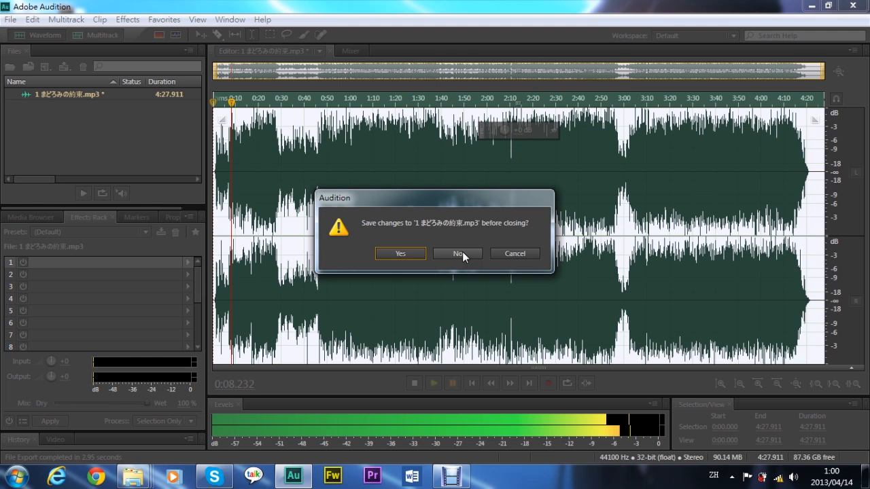
Step: Decline saving changes to the original song so Audition closes
{"action": "left_click", "coordinate": [457, 254]}
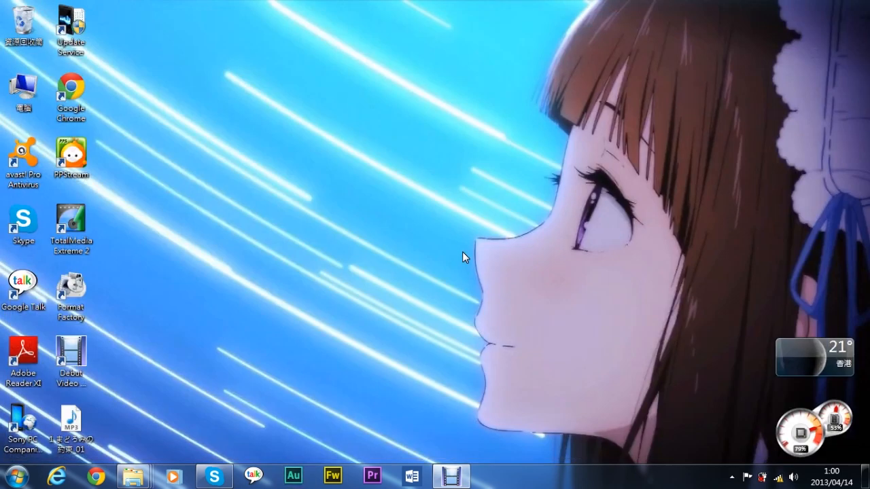